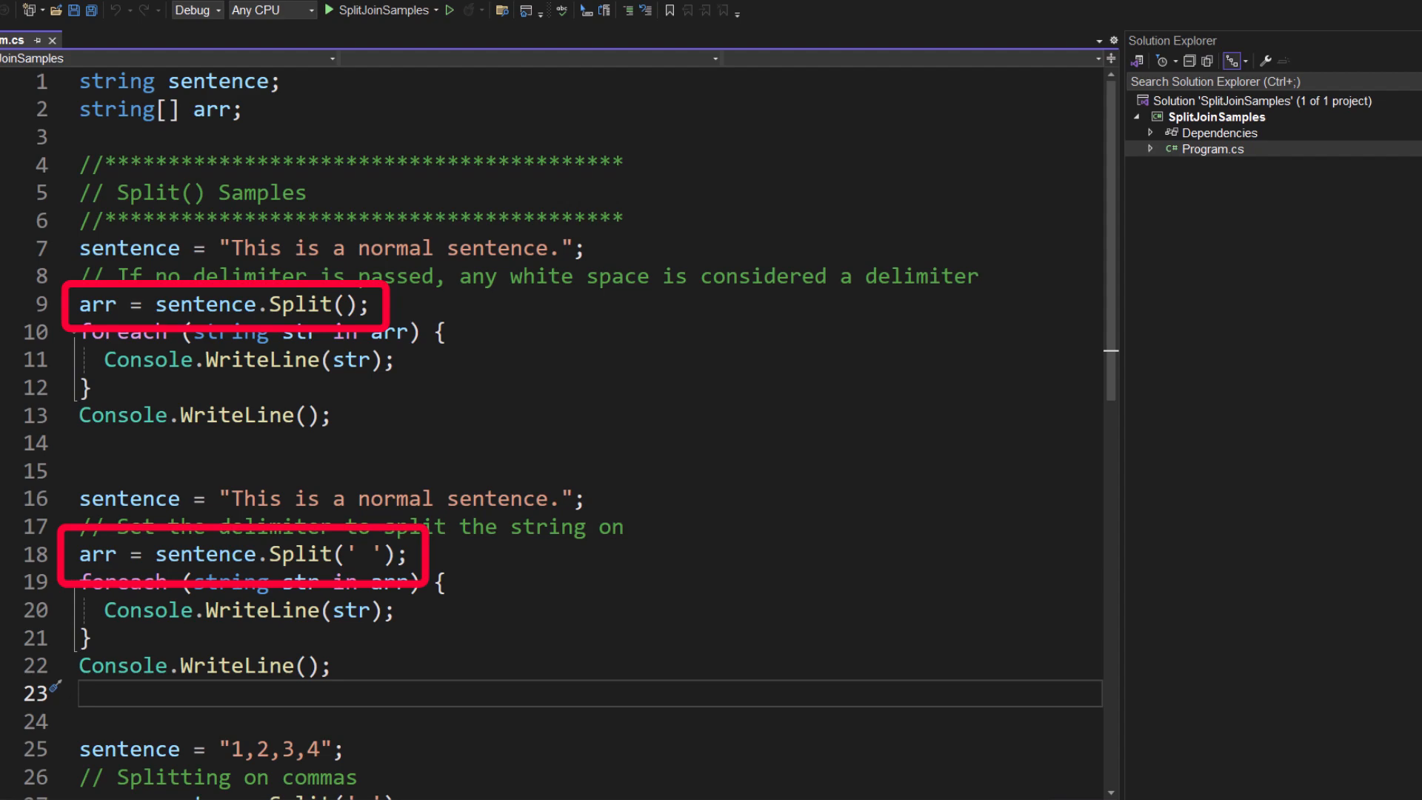
# Review the code further down and run the Split samples program
pyautogui.scroll(-3)
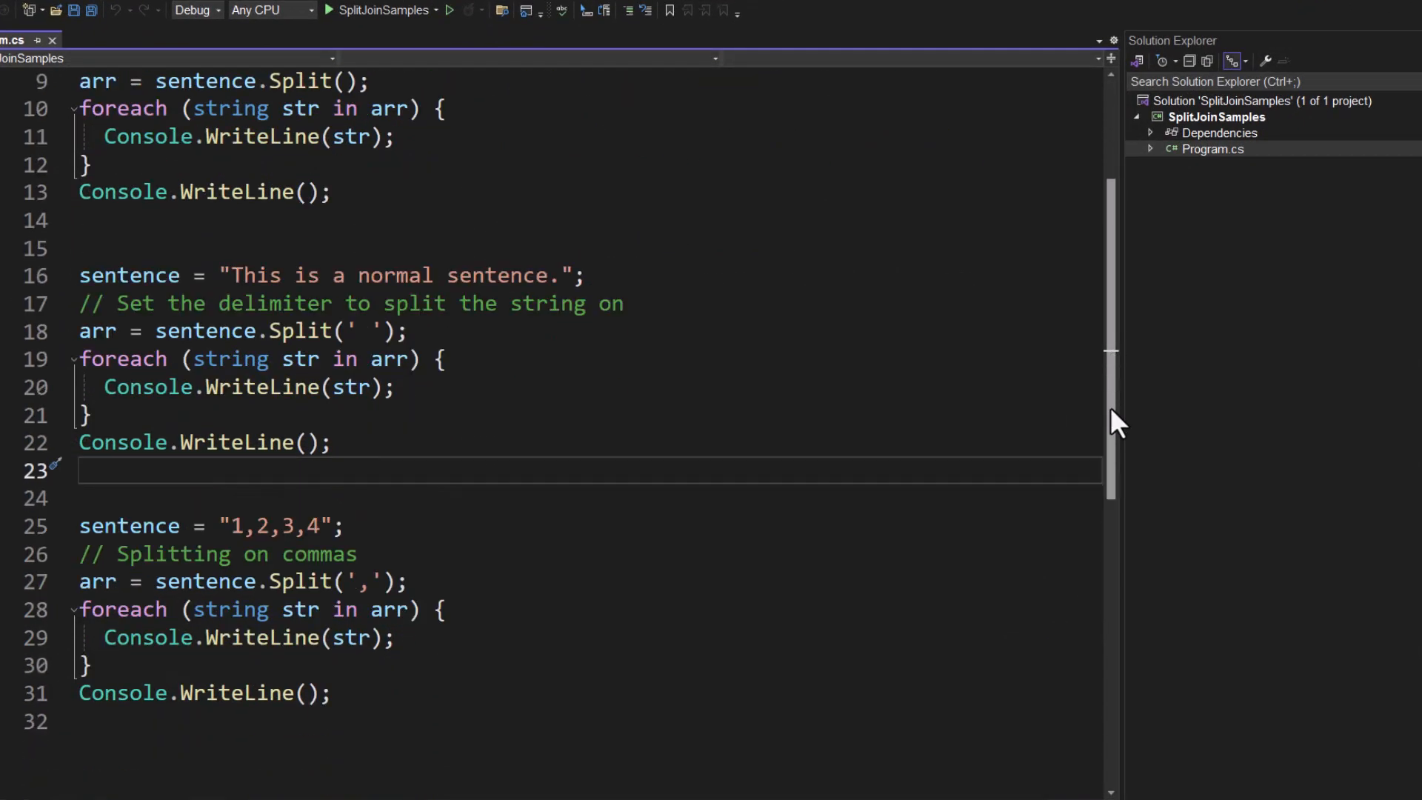
pyautogui.scroll(-3)
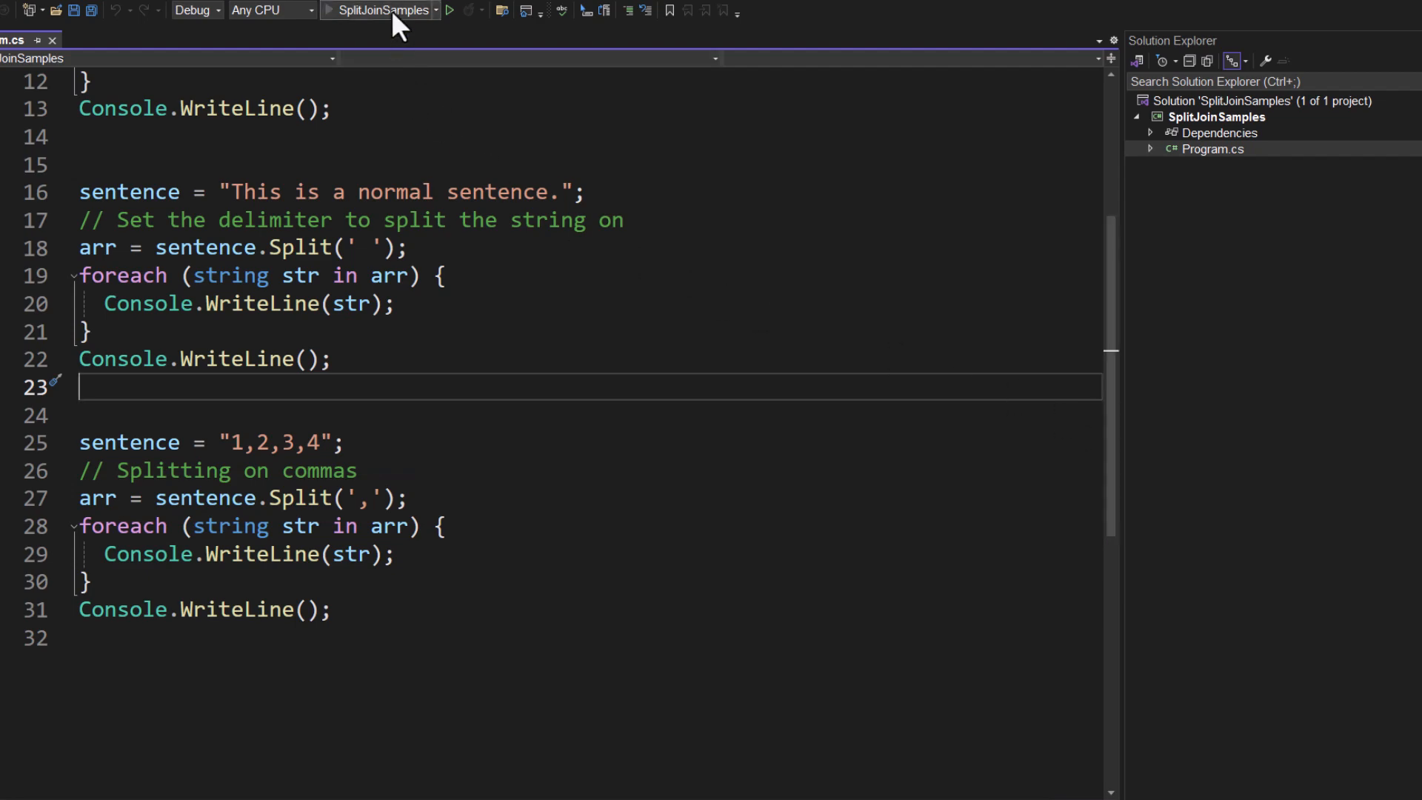
pyautogui.click(456, 9)
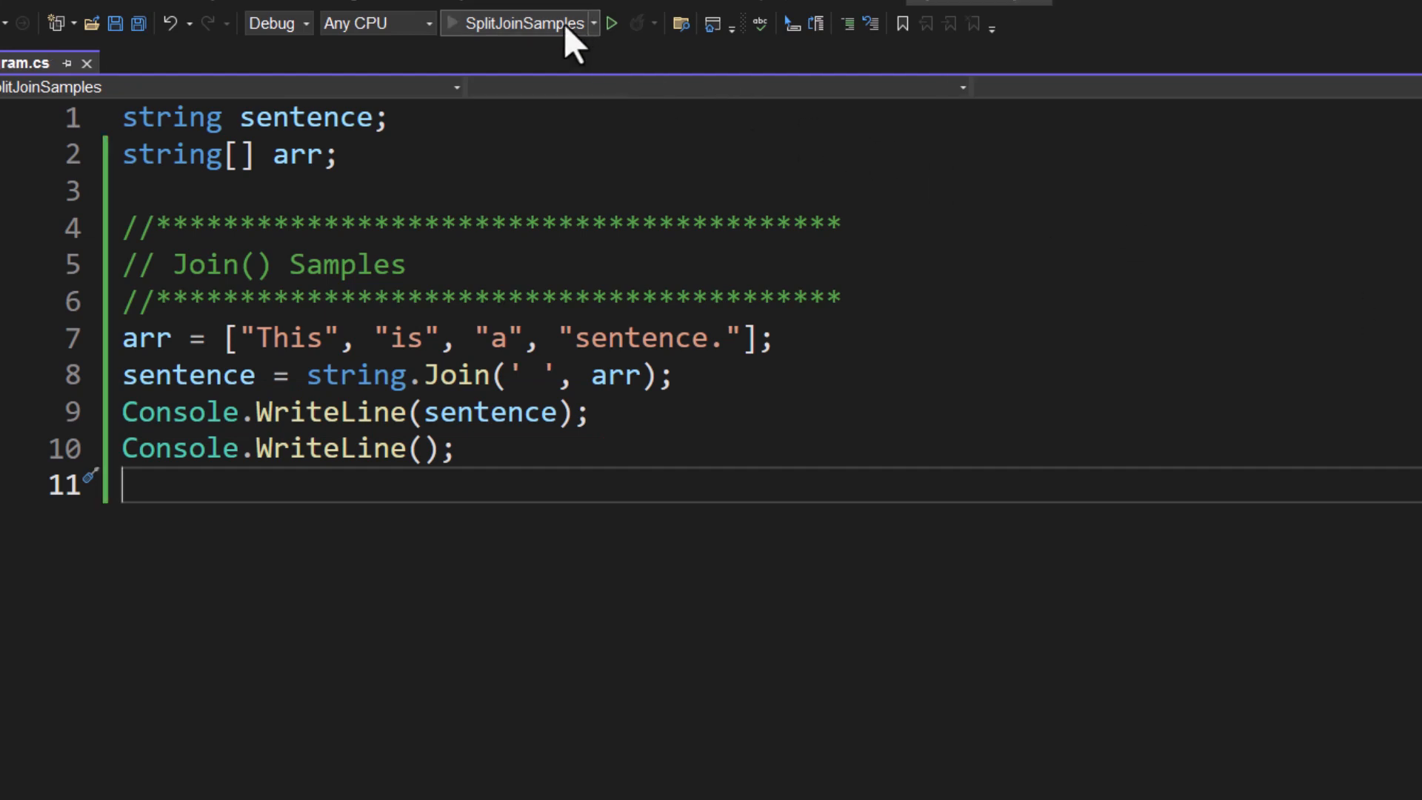
pyautogui.click(609, 23)
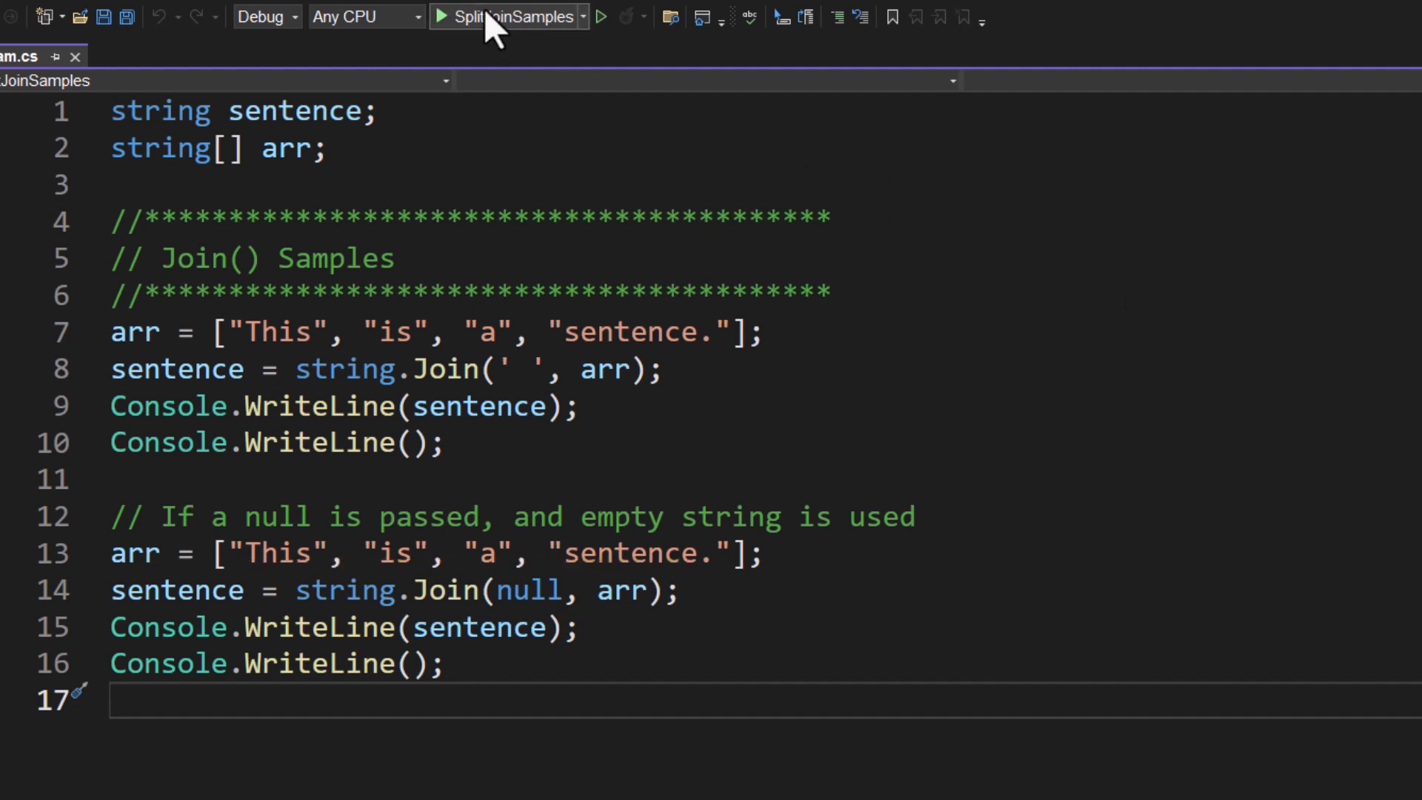
# Run the program to print 'This is a sentence.' and 'Thisisasentence.'
pyautogui.click(445, 18)
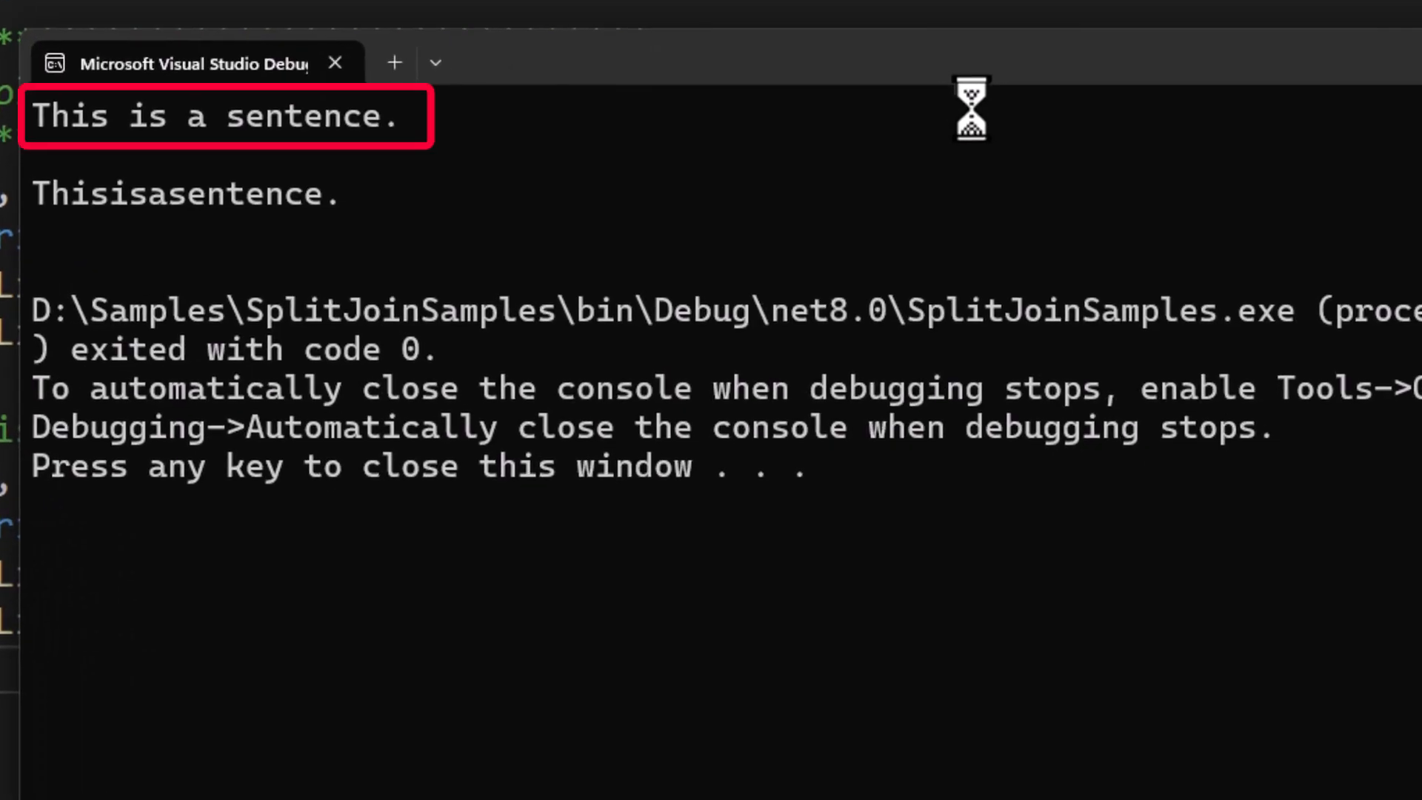